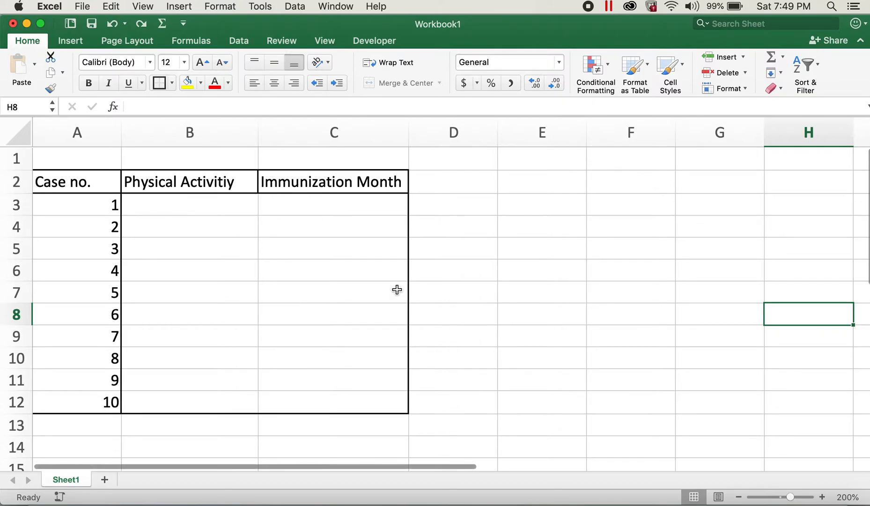
# Look over the Physical Activitiy and Immunization Month headings, then select cell B3
pyautogui.click(189, 204)
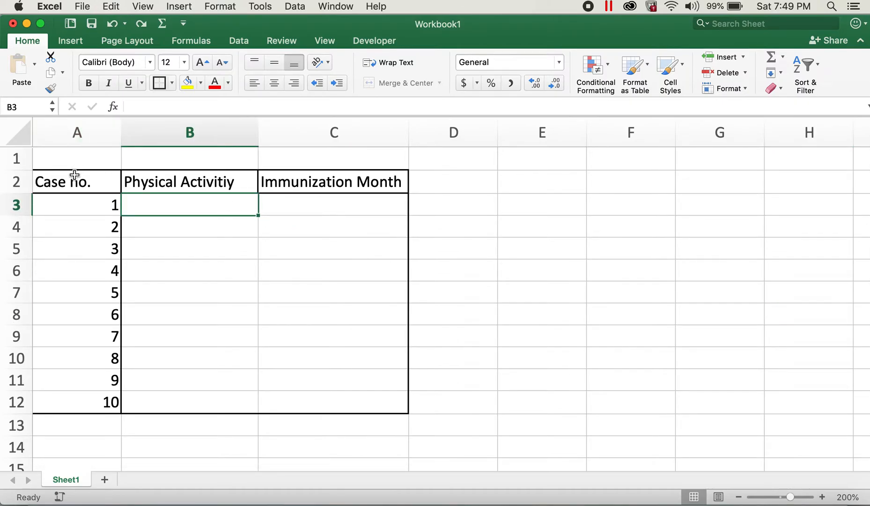
pyautogui.click(189, 182)
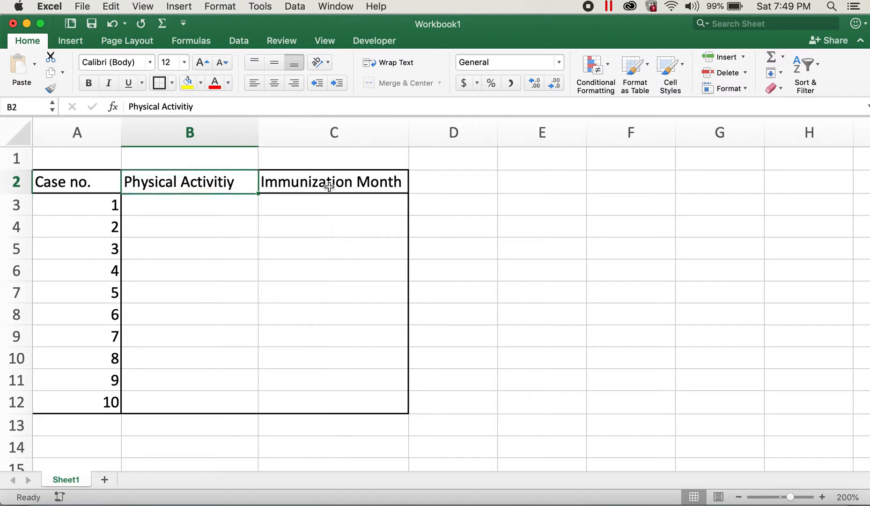
pyautogui.click(332, 182)
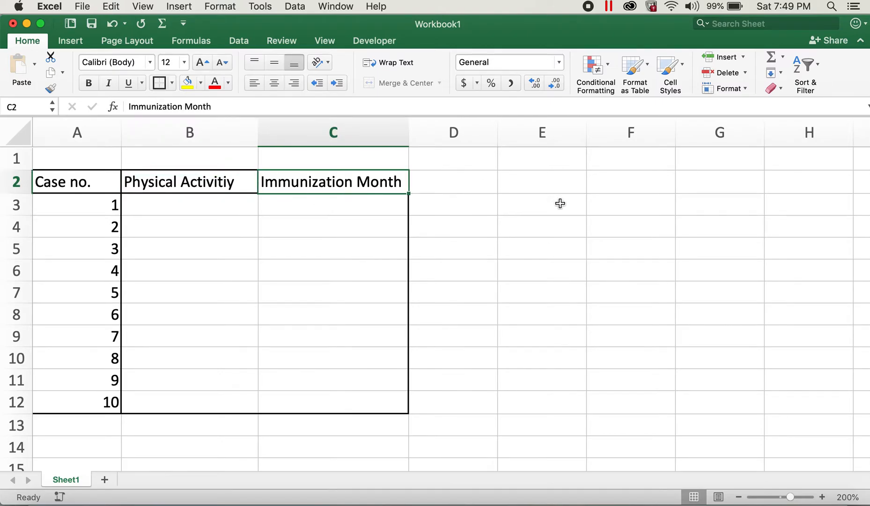
pyautogui.click(189, 205)
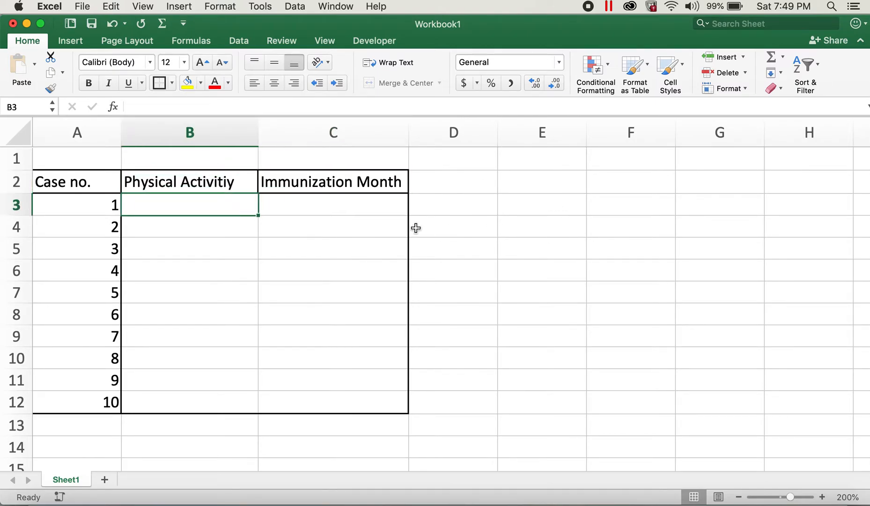
pyautogui.moveTo(486, 196)
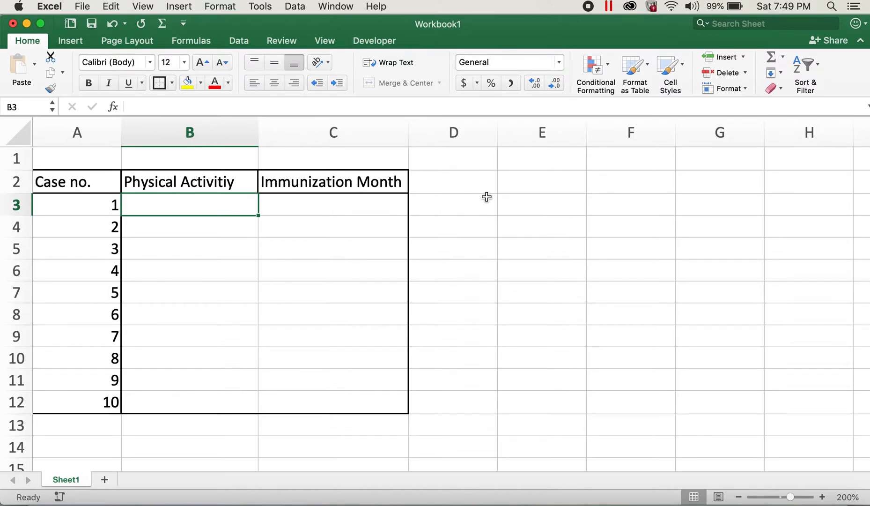
pyautogui.click(332, 204)
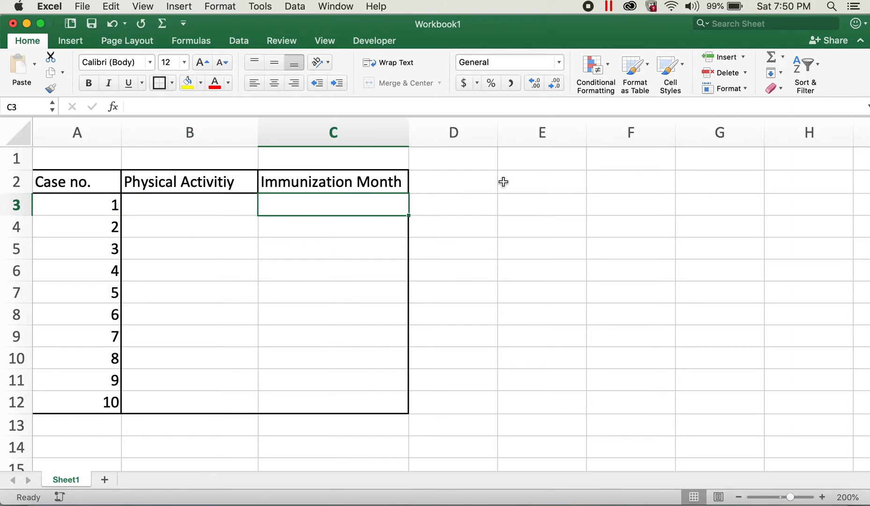
pyautogui.moveTo(192, 204)
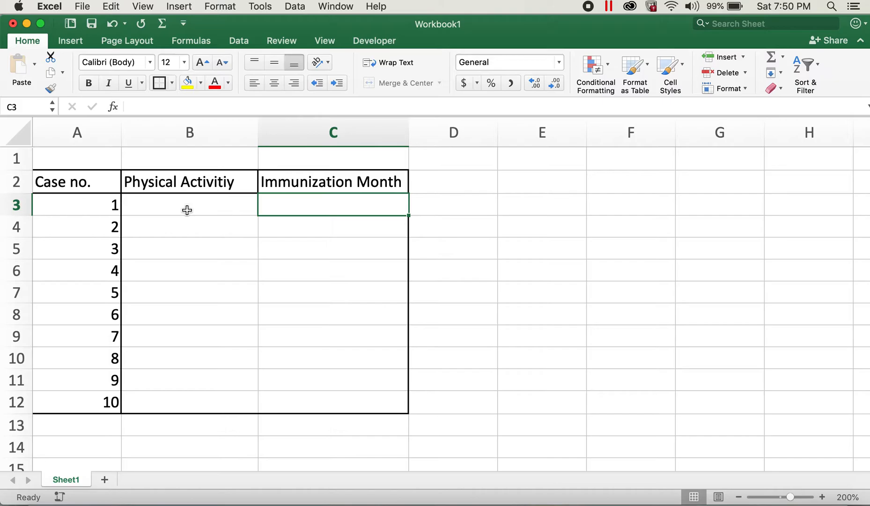
pyautogui.click(189, 204)
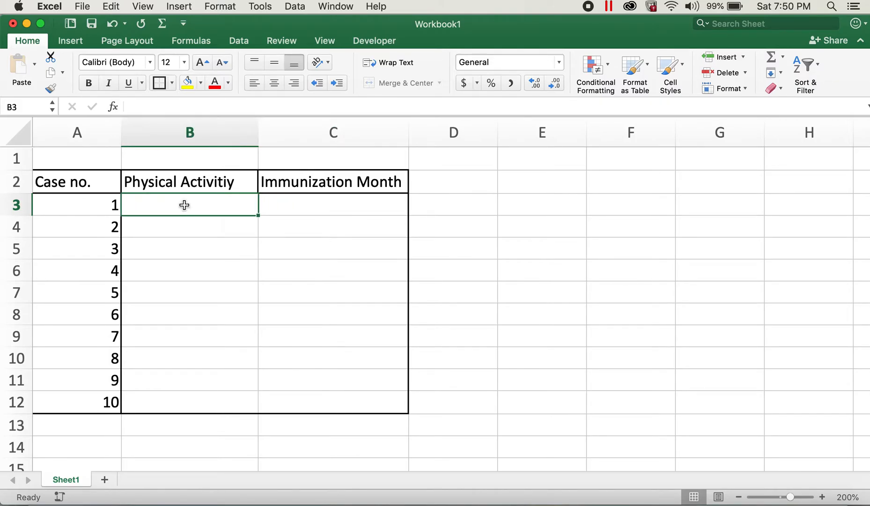
pyautogui.moveTo(140, 182)
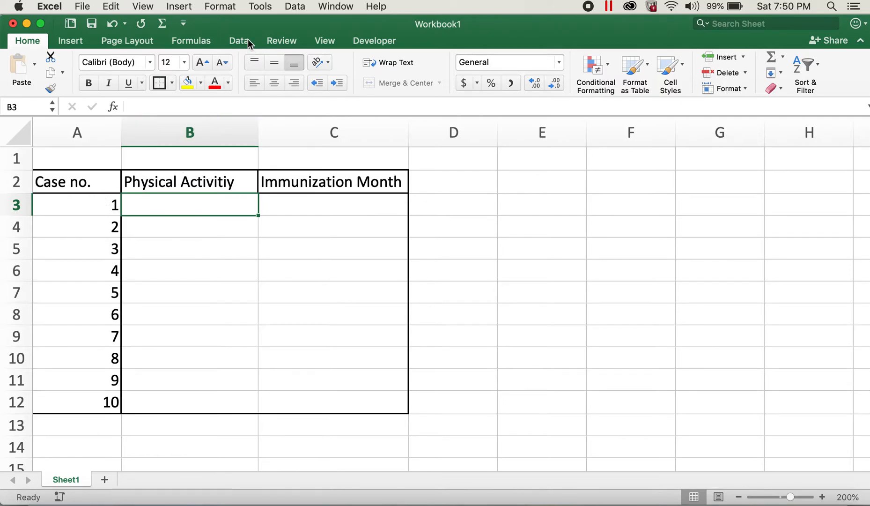
# Give B3 List data validation with source 'Yes, No, N/A'
pyautogui.click(238, 39)
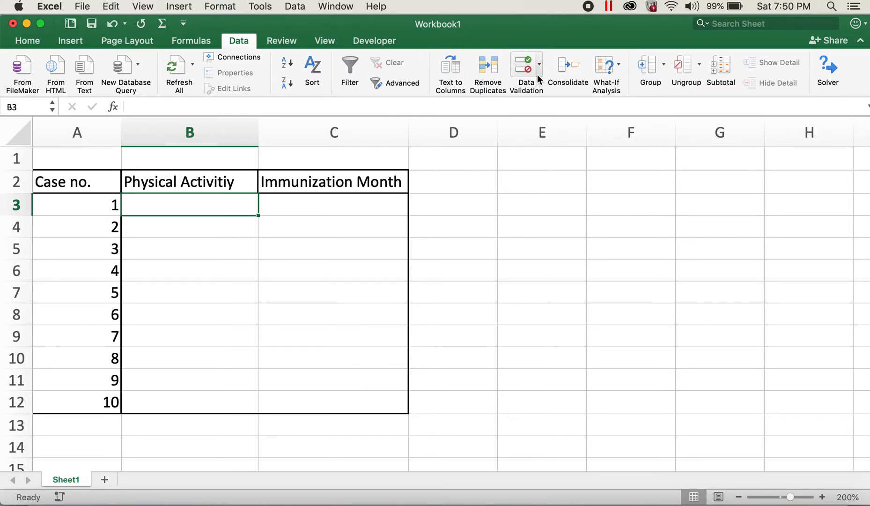
pyautogui.click(538, 64)
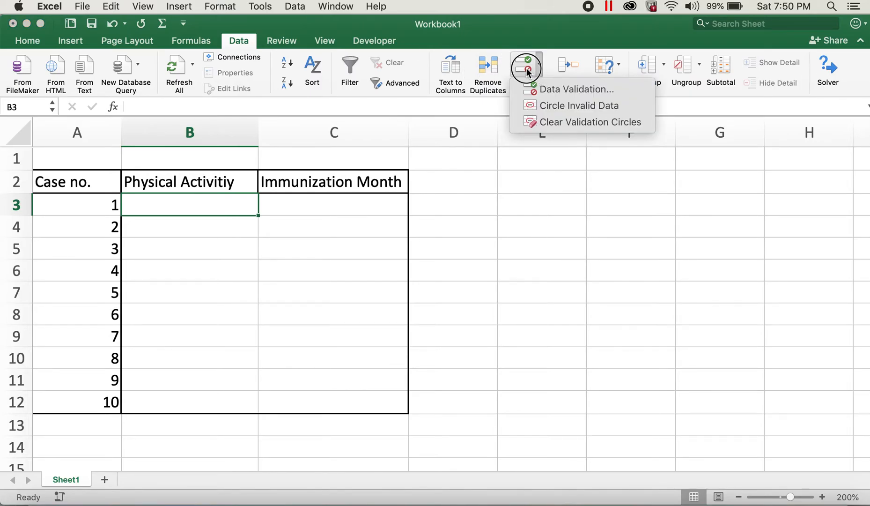
pyautogui.click(576, 89)
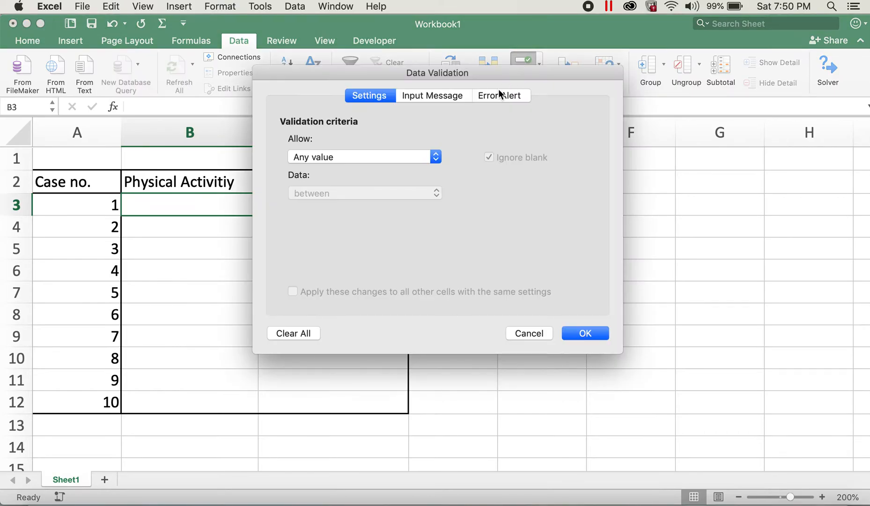
pyautogui.moveTo(321, 139)
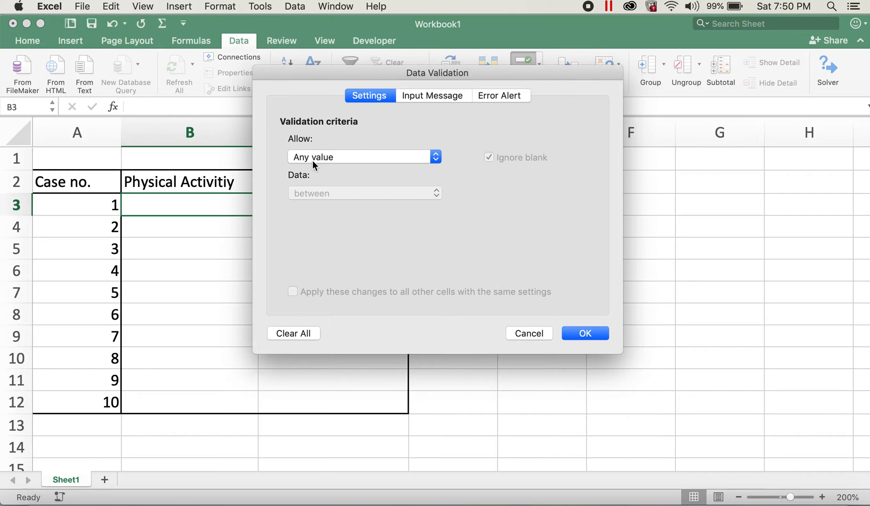
pyautogui.moveTo(347, 159)
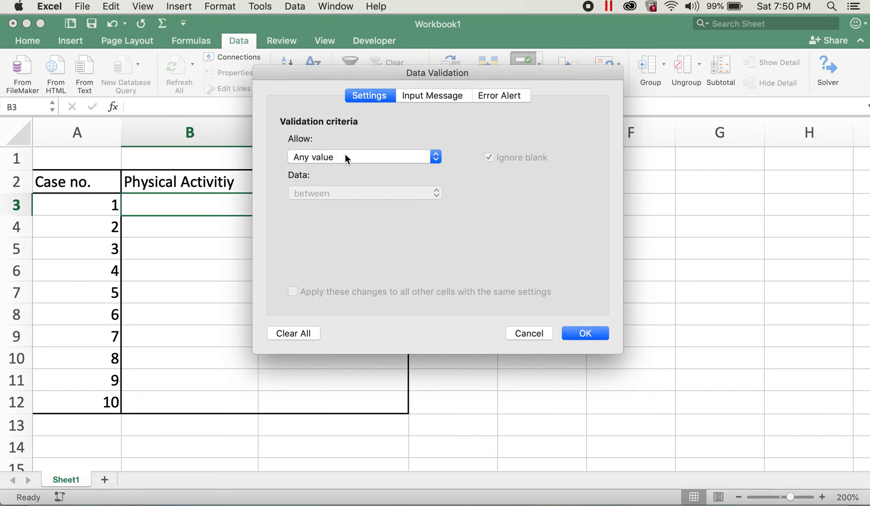
pyautogui.moveTo(436, 157)
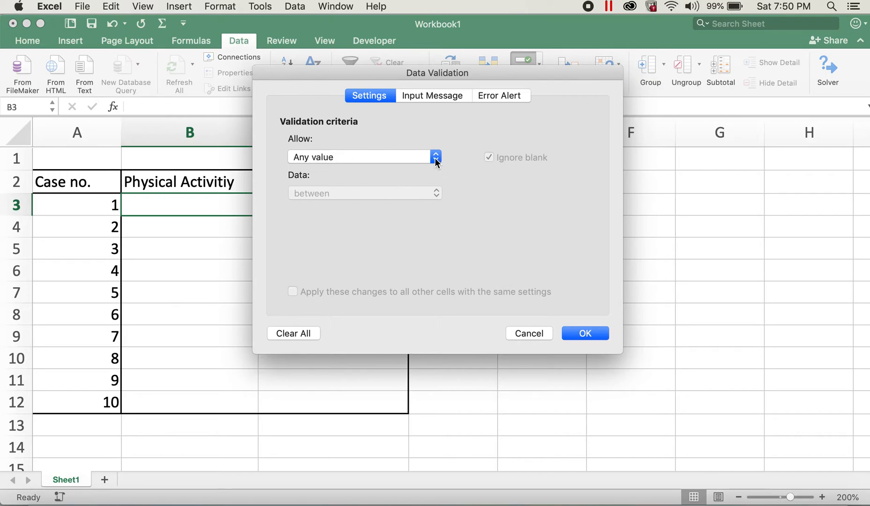
pyautogui.click(435, 157)
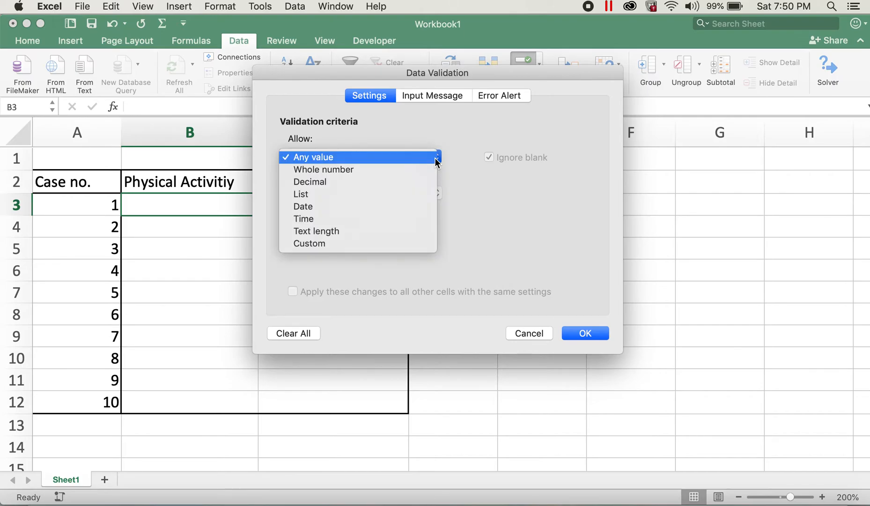
pyautogui.click(301, 194)
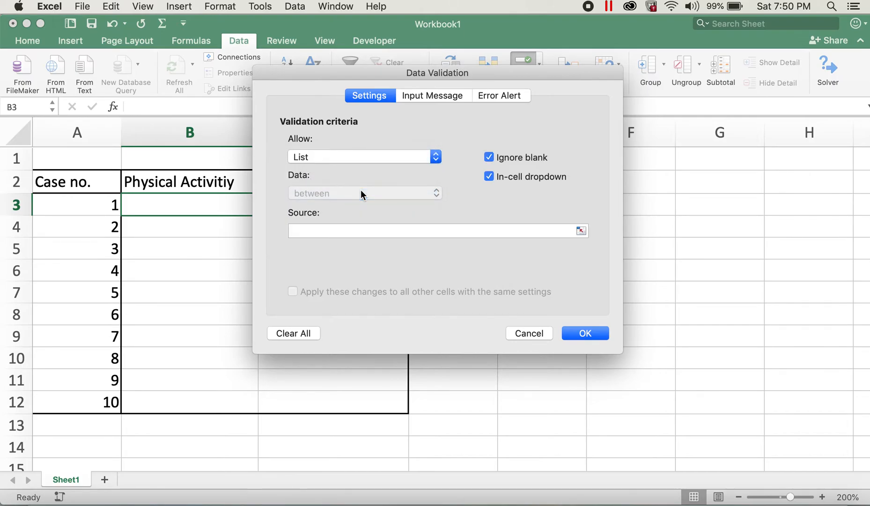
pyautogui.click(438, 230)
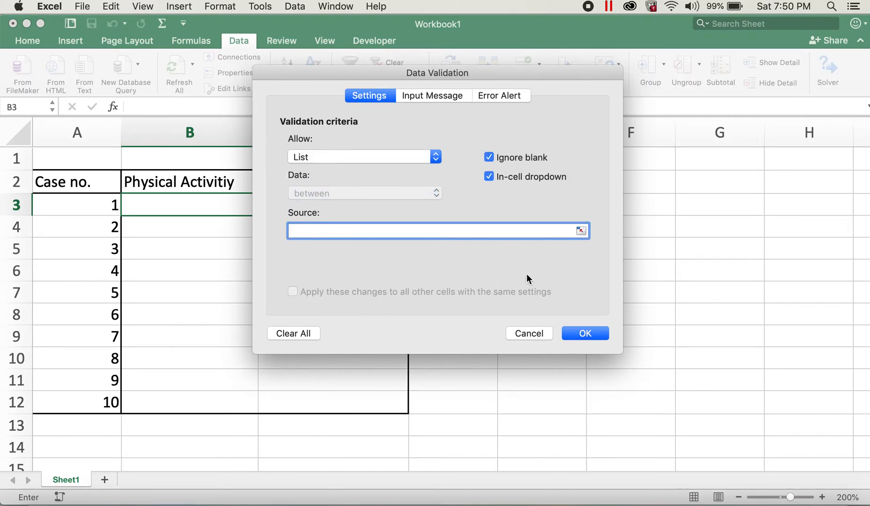
pyautogui.write('Yes,')
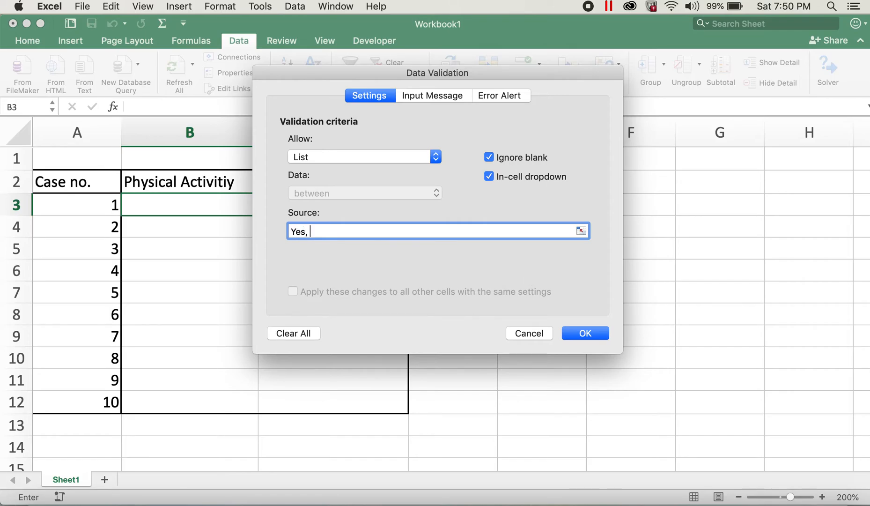
pyautogui.write('No')
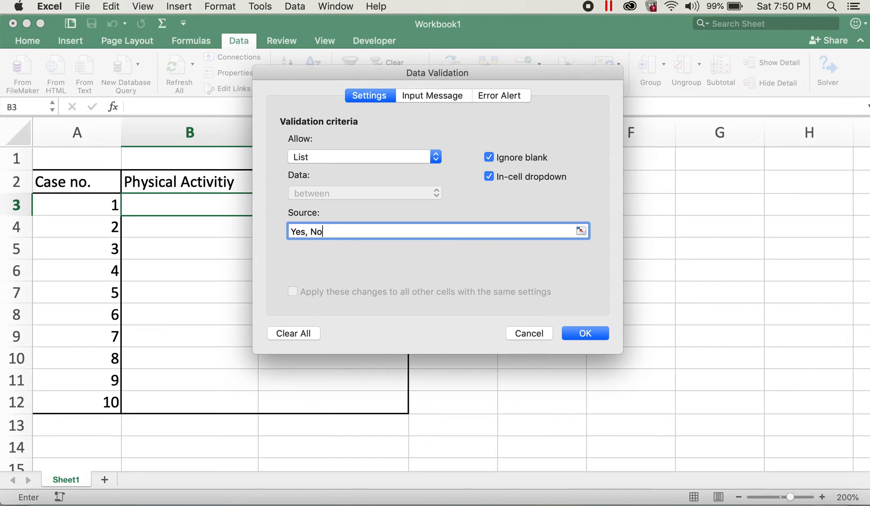
pyautogui.write(', N/A')
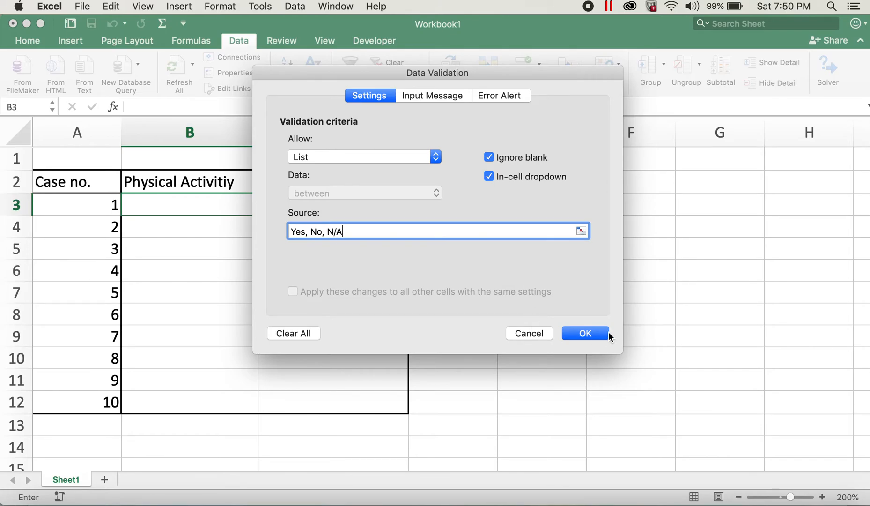
pyautogui.click(584, 333)
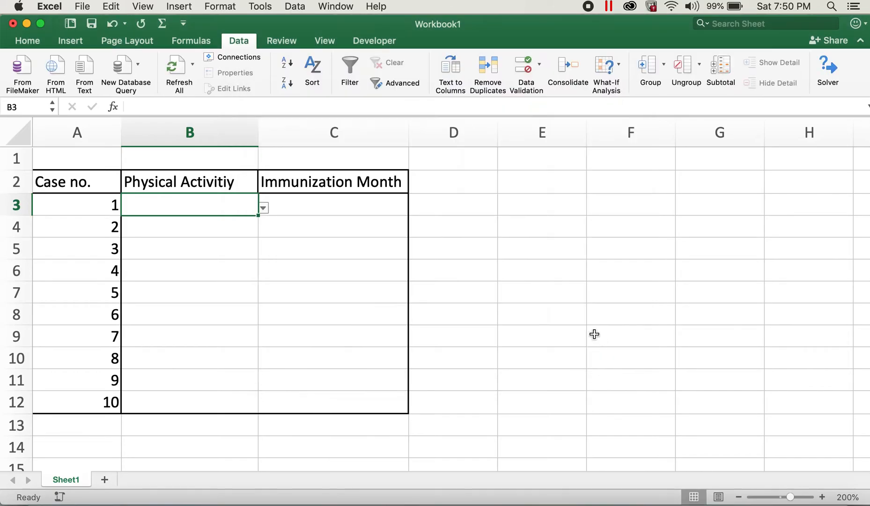
# Copy B3's Yes/No/N/A drop-down to B12, confirming the arrows on B5 and B11
pyautogui.click(262, 207)
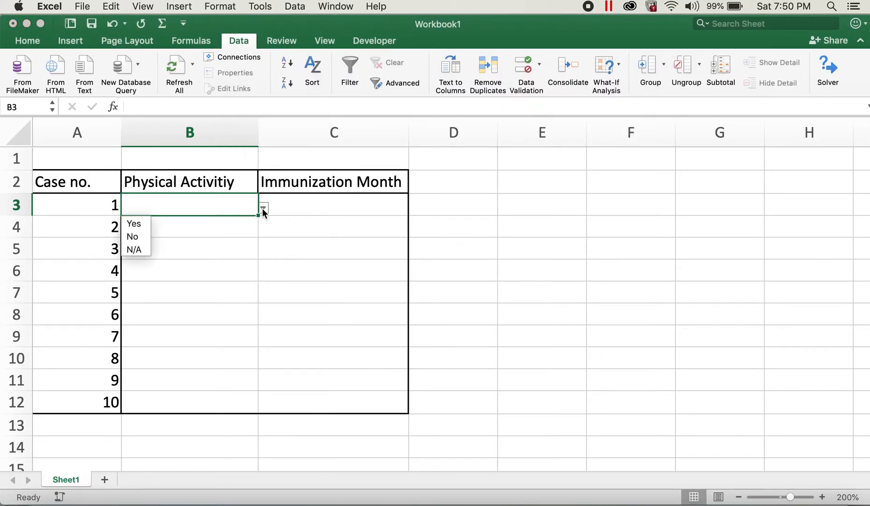
pyautogui.moveTo(265, 231)
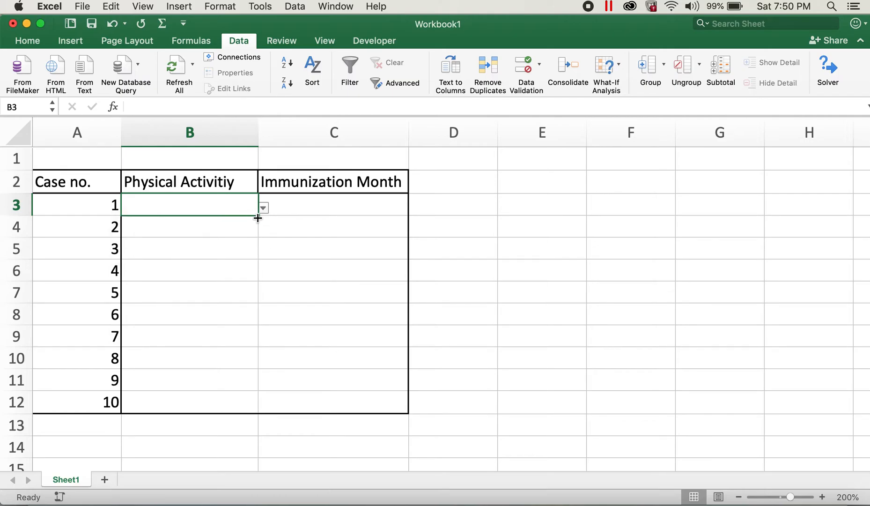
pyautogui.moveTo(246, 233)
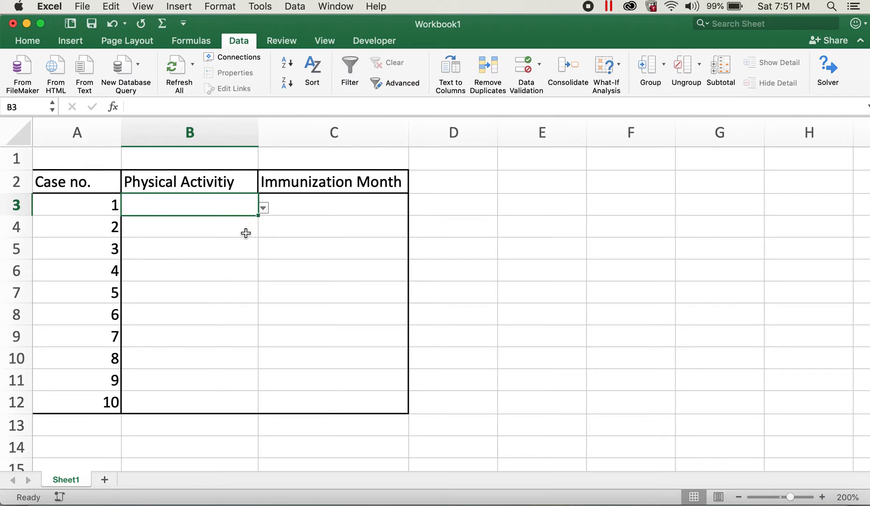
pyautogui.moveTo(252, 258)
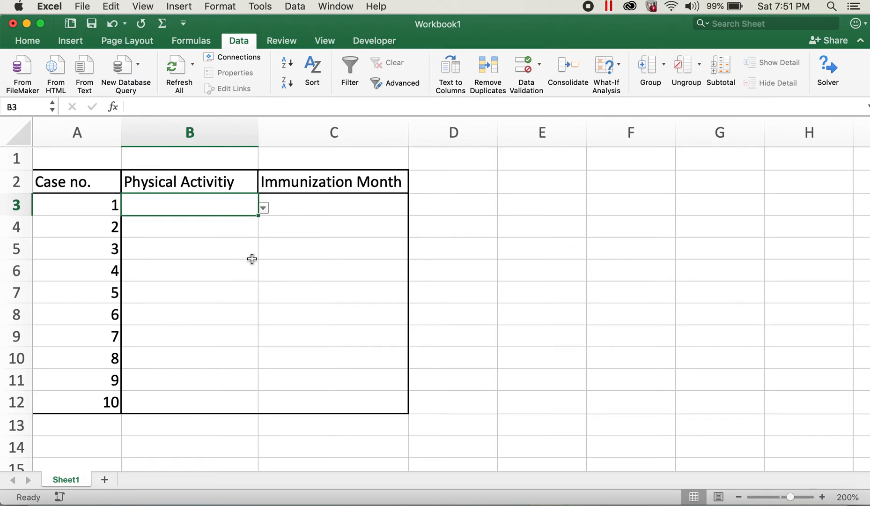
pyautogui.moveTo(259, 216)
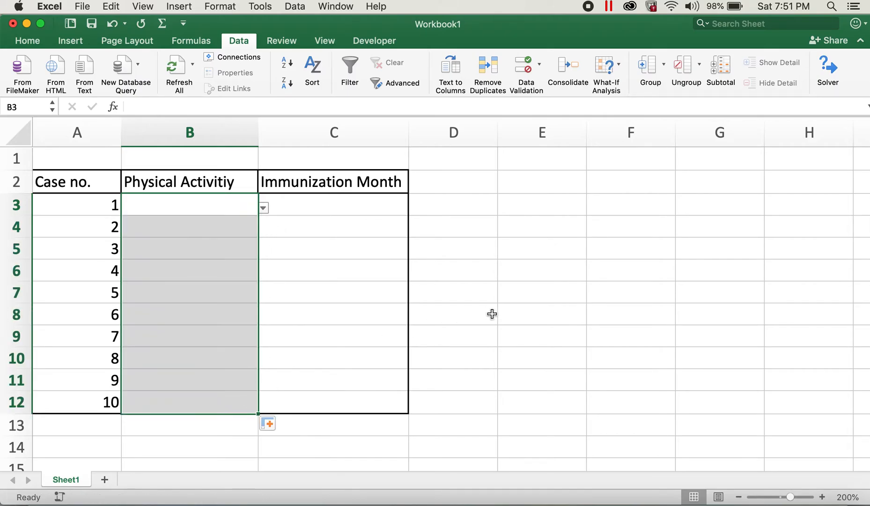
pyautogui.click(189, 248)
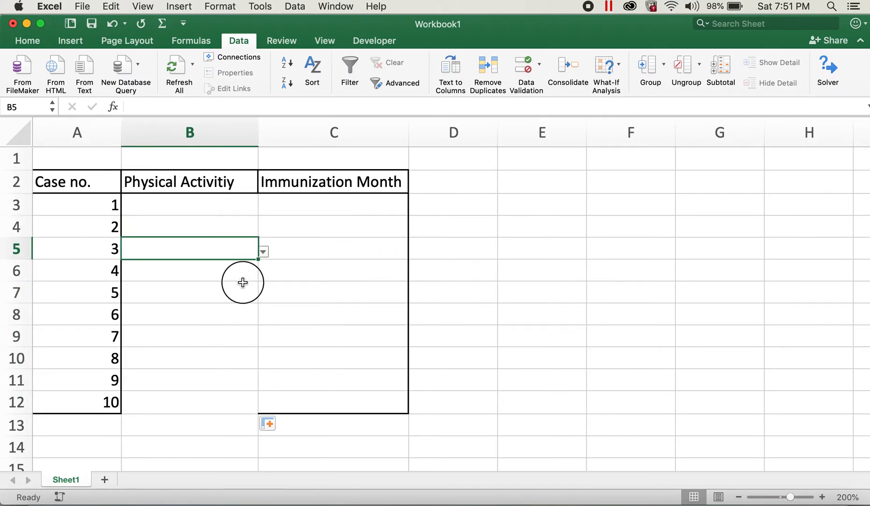
pyautogui.click(190, 380)
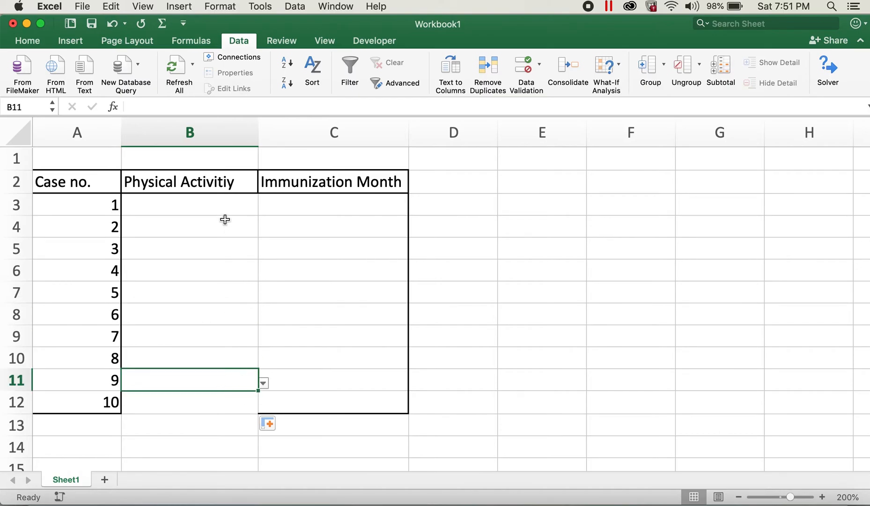
pyautogui.click(189, 204)
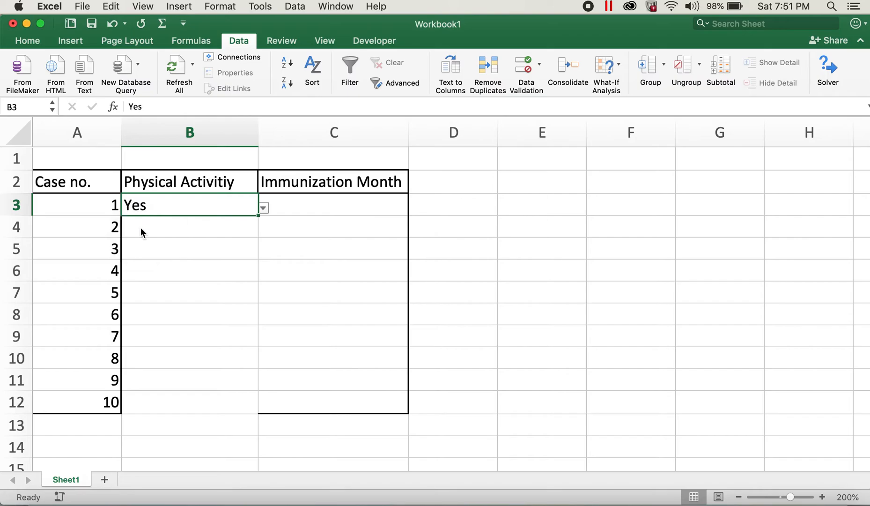
# Pick No for case 2 and N/A for case 3 in Physical Activitiy
pyautogui.click(262, 230)
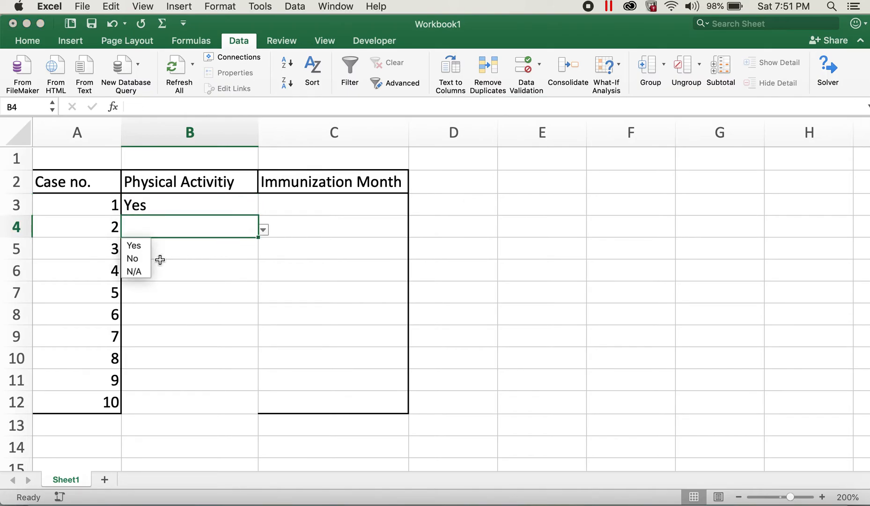
pyautogui.click(132, 258)
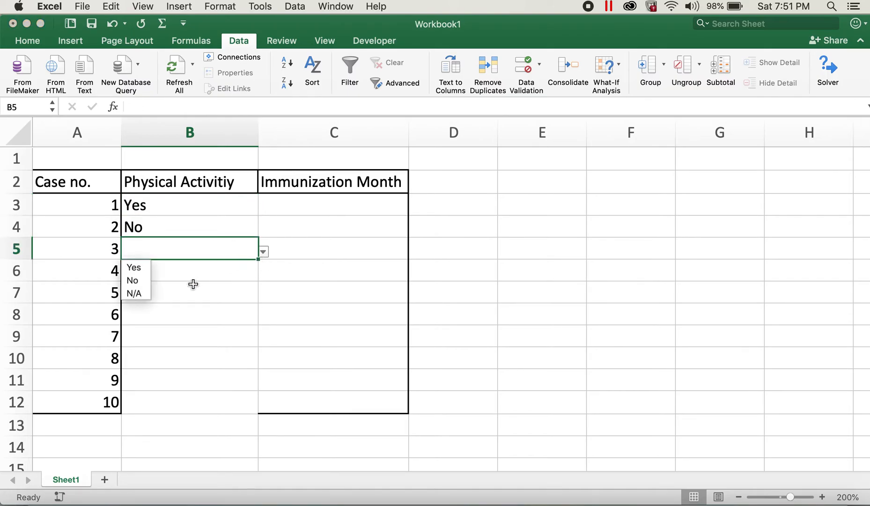
pyautogui.click(134, 293)
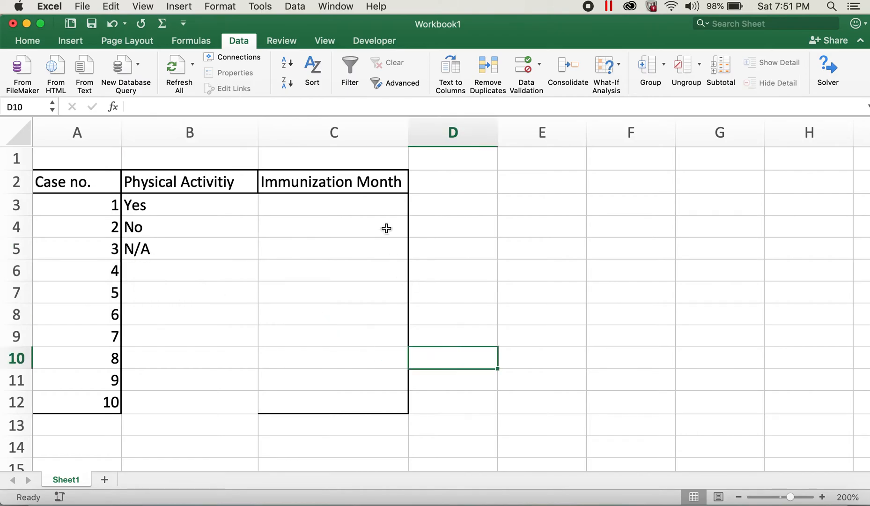
pyautogui.click(333, 204)
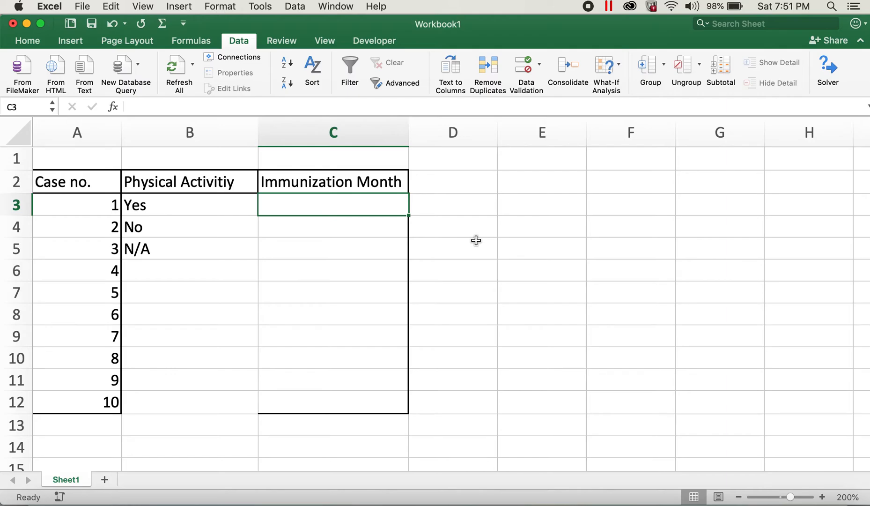
pyautogui.moveTo(127, 349)
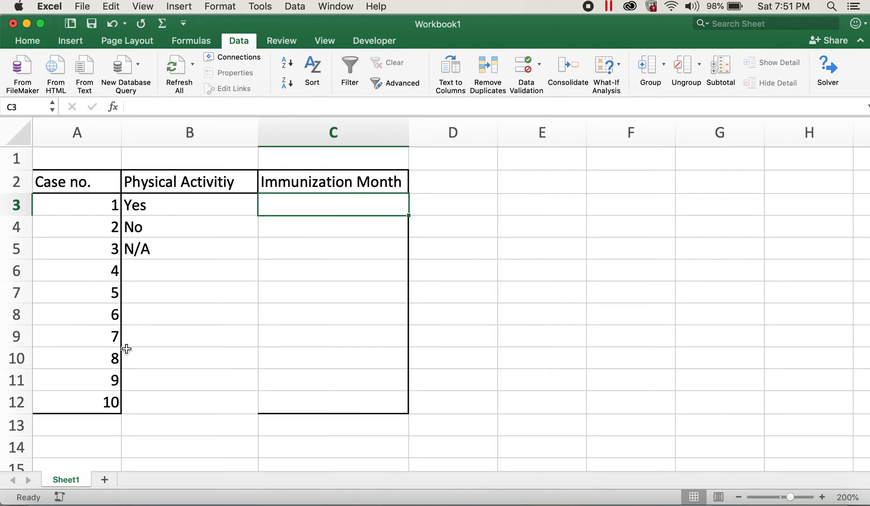
pyautogui.moveTo(105, 479)
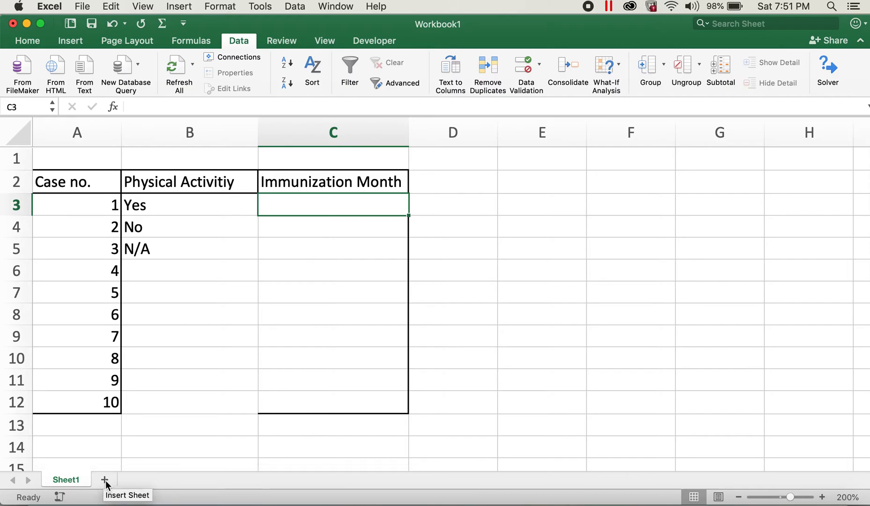
# Insert Sheet2, enter January in A3 and fill months through December in A14
pyautogui.click(105, 478)
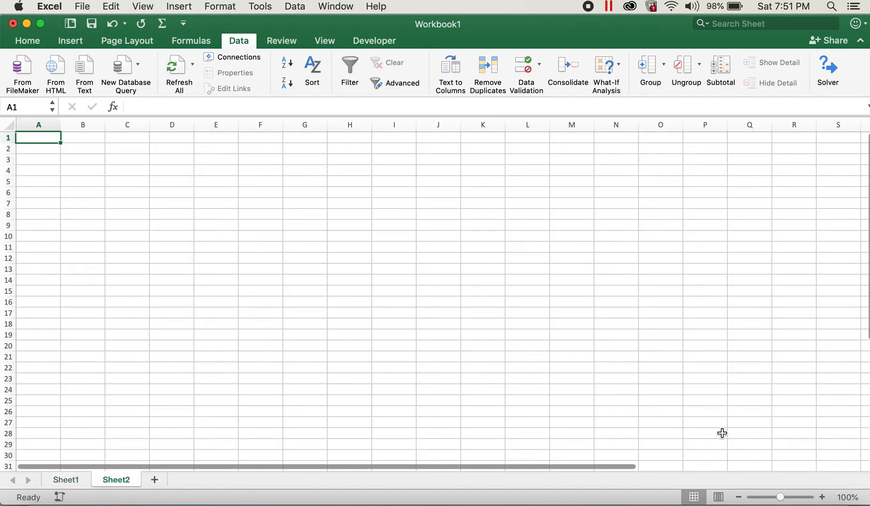
pyautogui.click(821, 497)
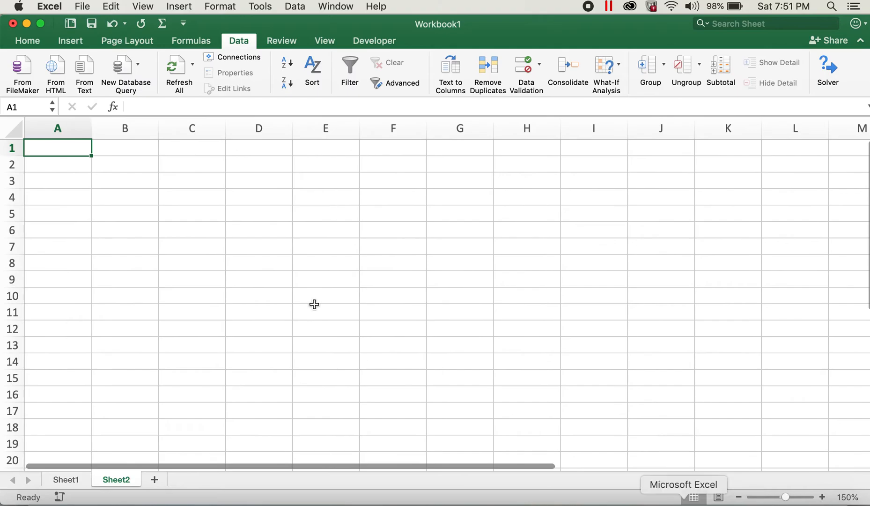
pyautogui.write('Jan')
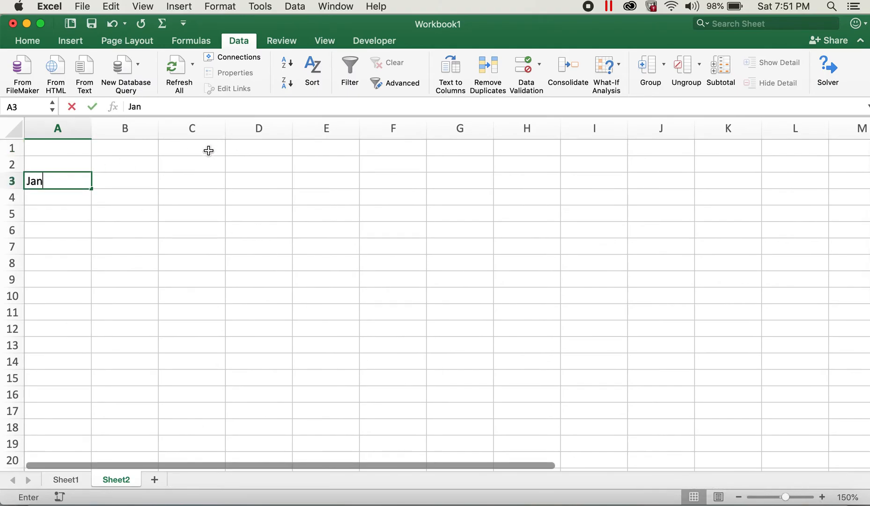
pyautogui.write('uary')
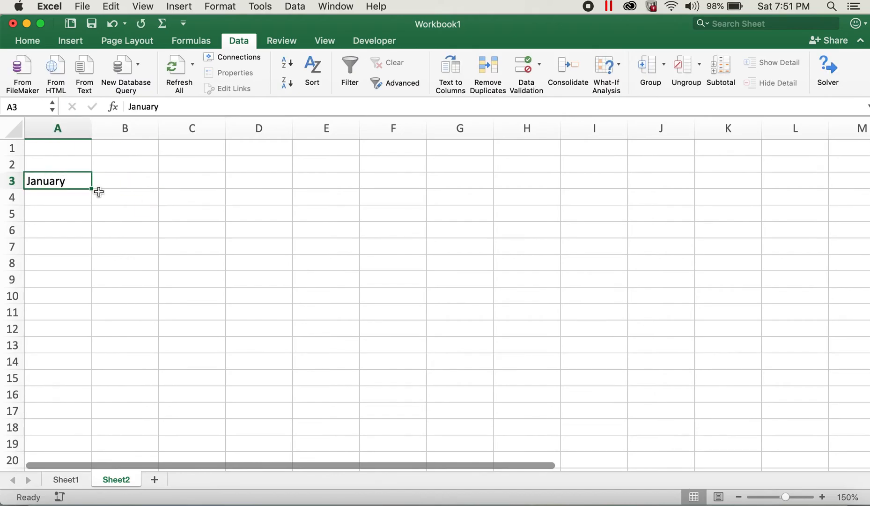
pyautogui.moveTo(89, 191); pyautogui.dragTo(78, 295)
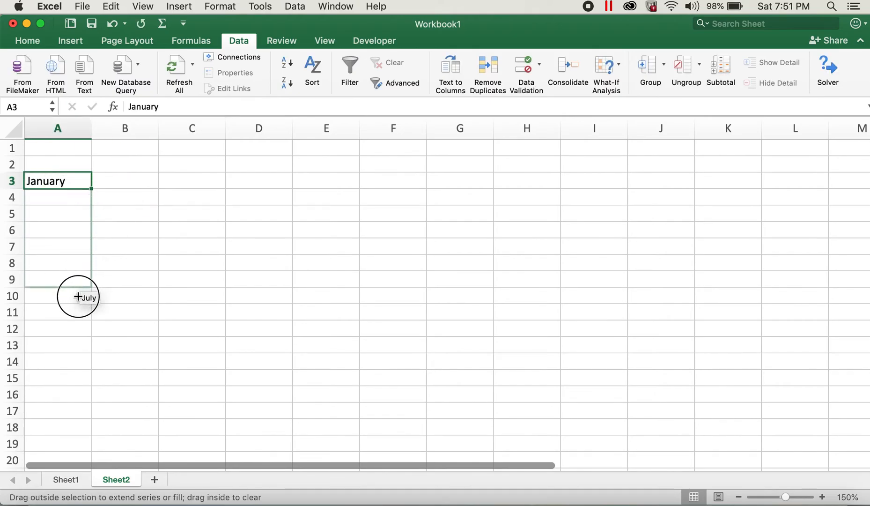
pyautogui.moveTo(78, 296); pyautogui.dragTo(68, 356)
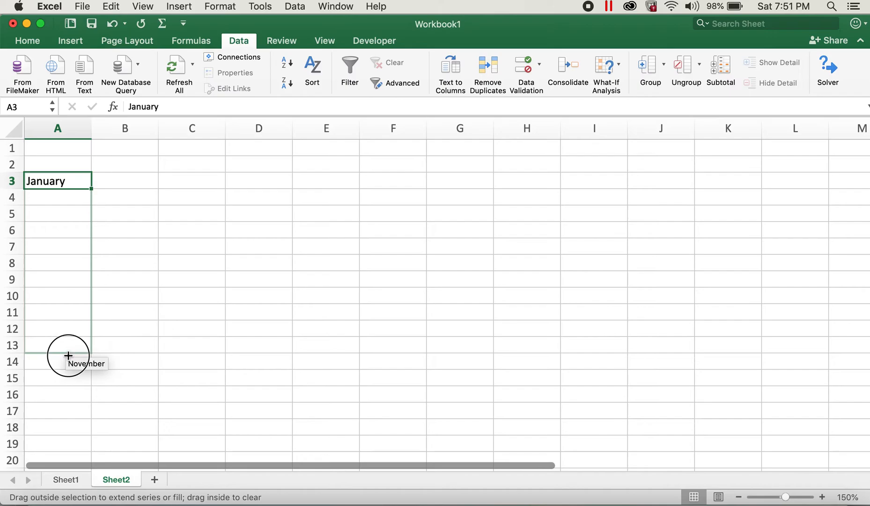
pyautogui.moveTo(68, 188); pyautogui.dragTo(68, 362)
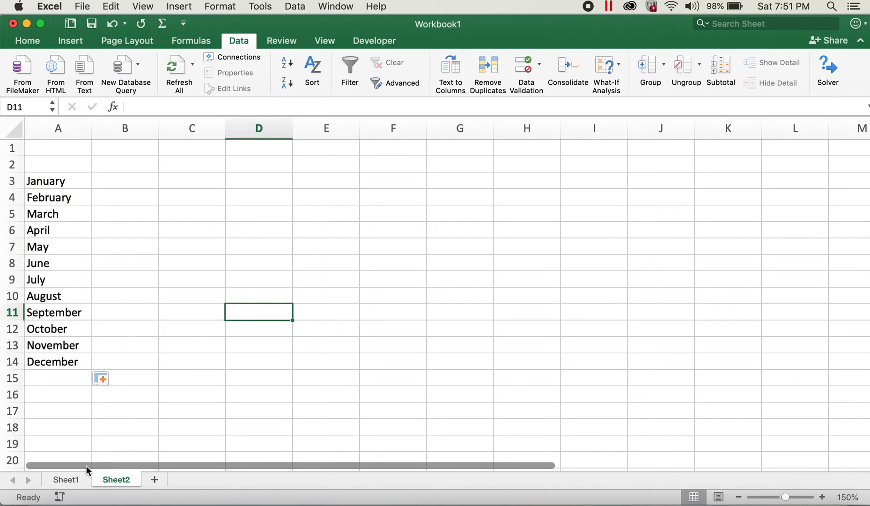
pyautogui.click(66, 479)
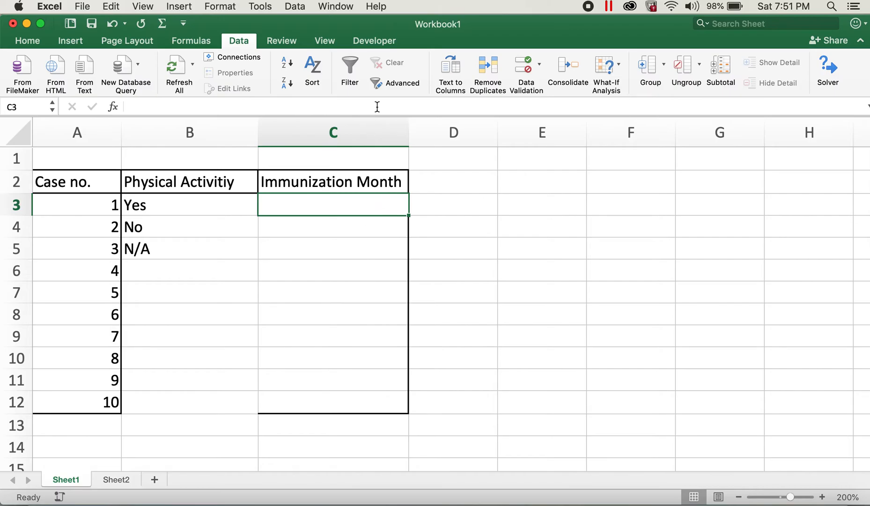
pyautogui.moveTo(239, 41)
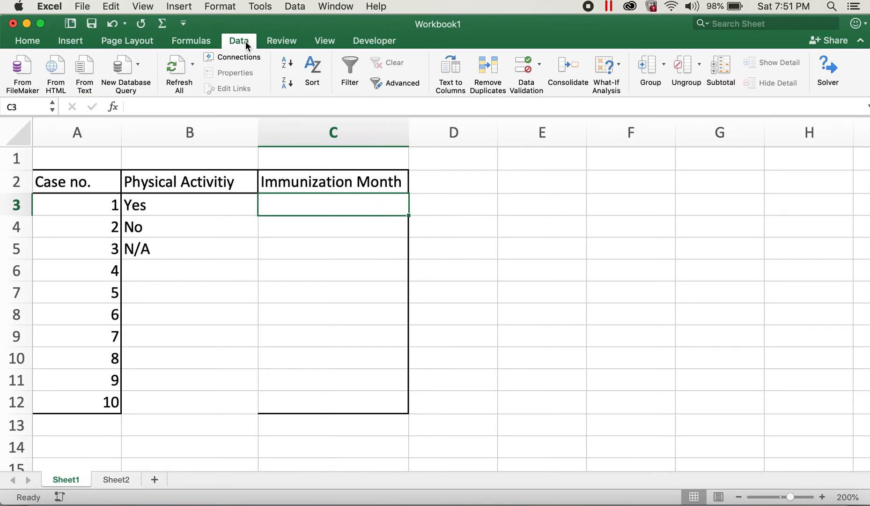
pyautogui.moveTo(525, 76)
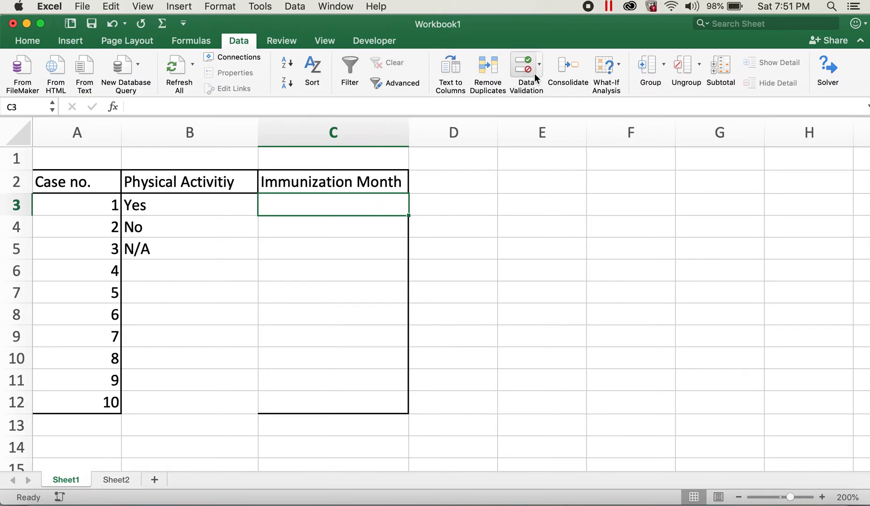
# Set C3's data validation to a List sourced from =Sheet2!$A$3:$A$14
pyautogui.click(525, 67)
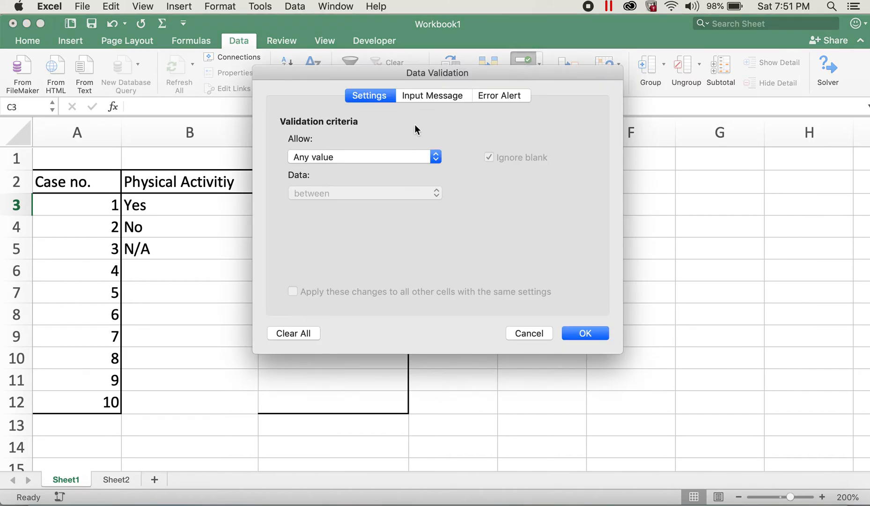
pyautogui.moveTo(311, 156)
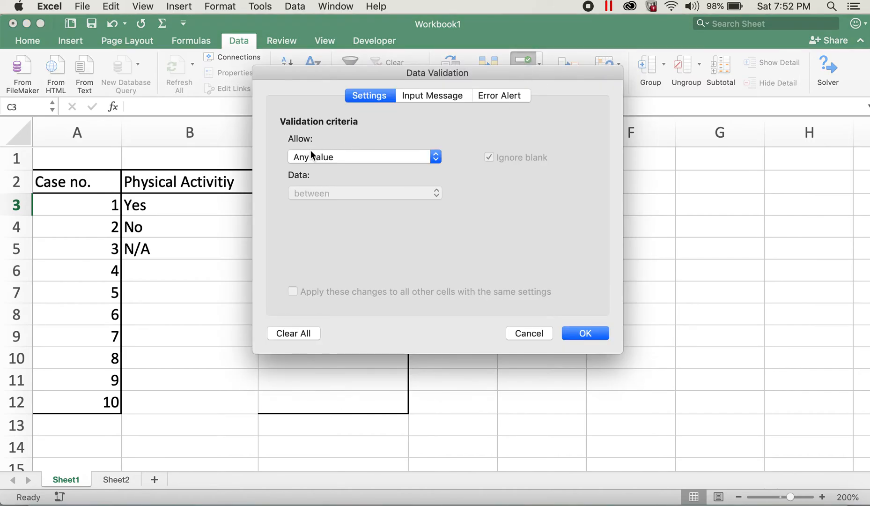
pyautogui.click(363, 156)
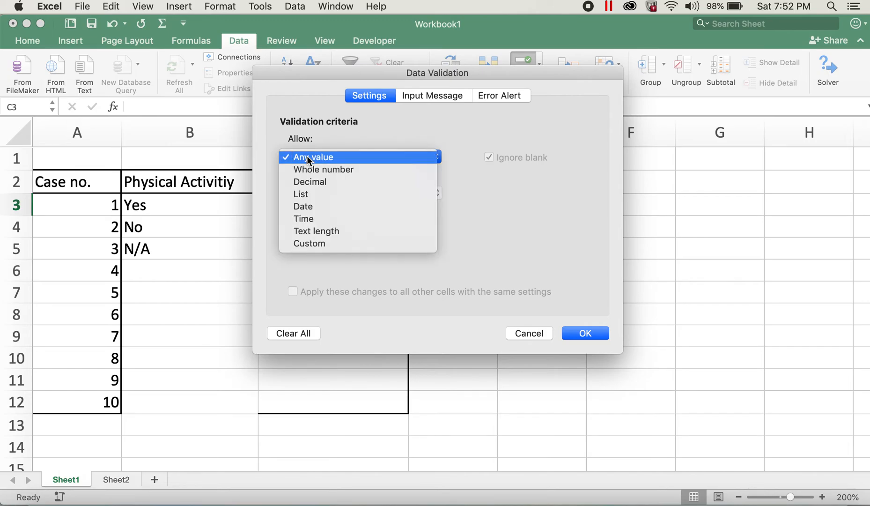
pyautogui.click(314, 157)
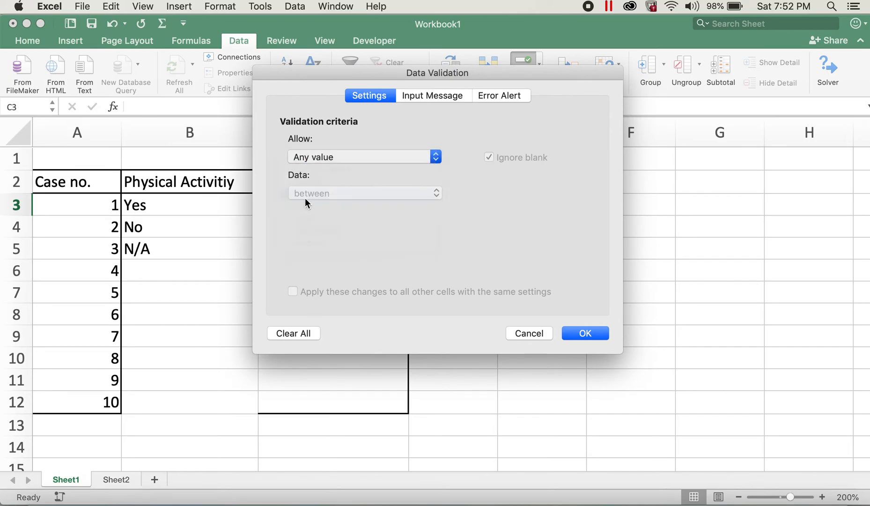
pyautogui.click(360, 156)
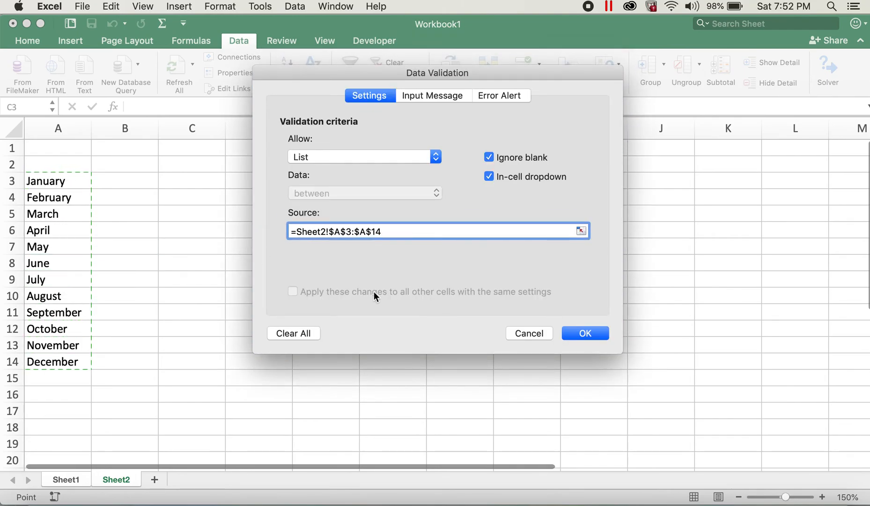
pyautogui.click(585, 333)
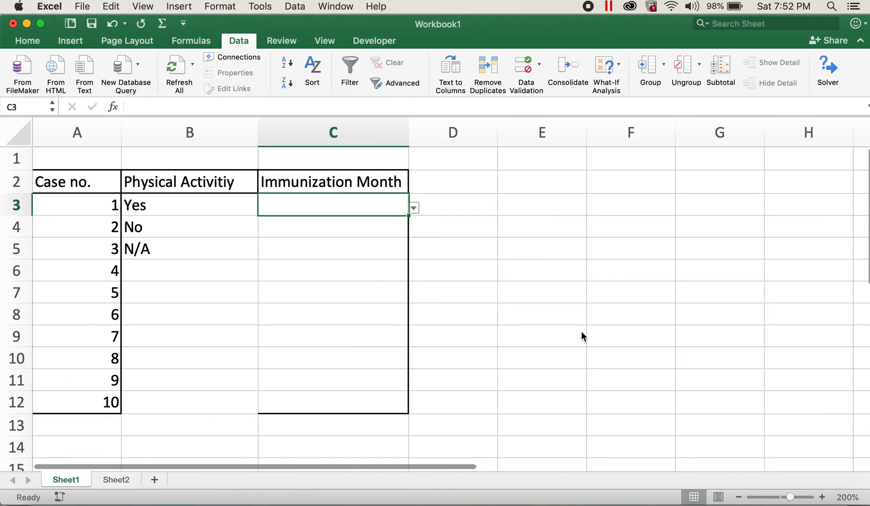
pyautogui.click(413, 207)
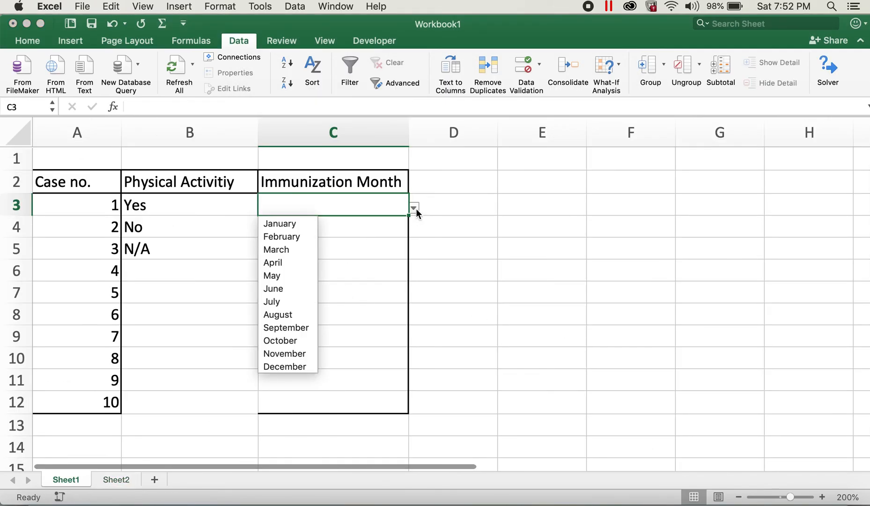
pyautogui.moveTo(285, 366)
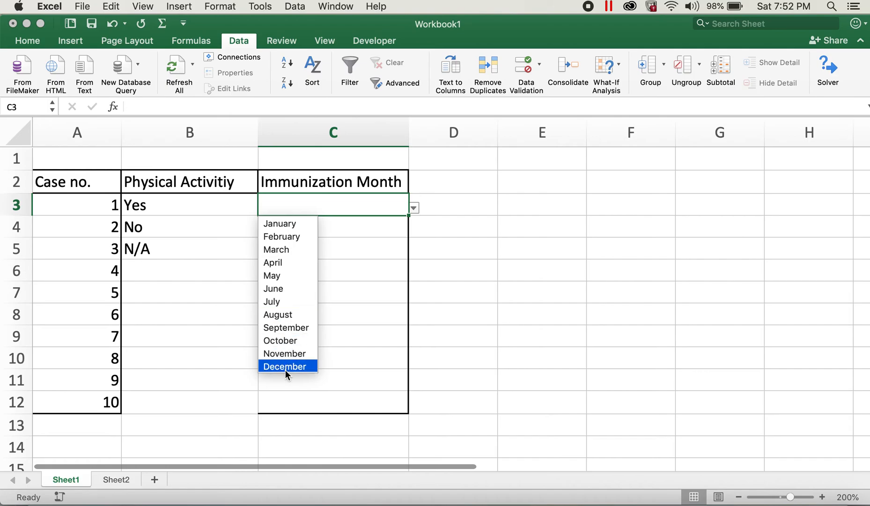
pyautogui.moveTo(288, 222)
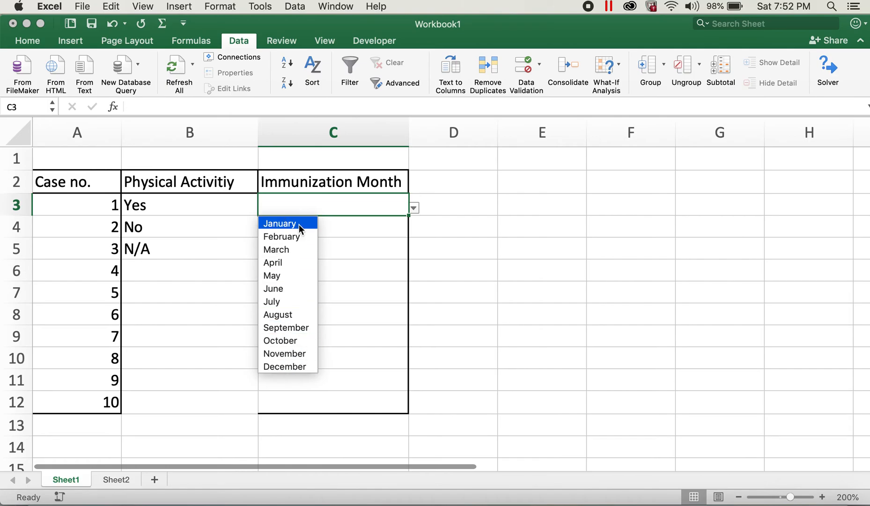
pyautogui.click(279, 223)
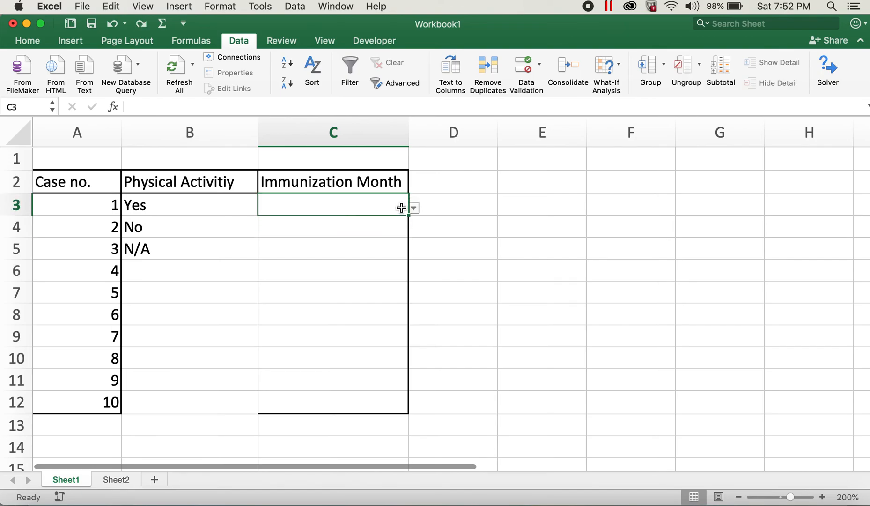
# Fill C3's month drop-down down to C12, then pick January, February, March for cases 1–3
pyautogui.moveTo(401, 207); pyautogui.dragTo(394, 285)
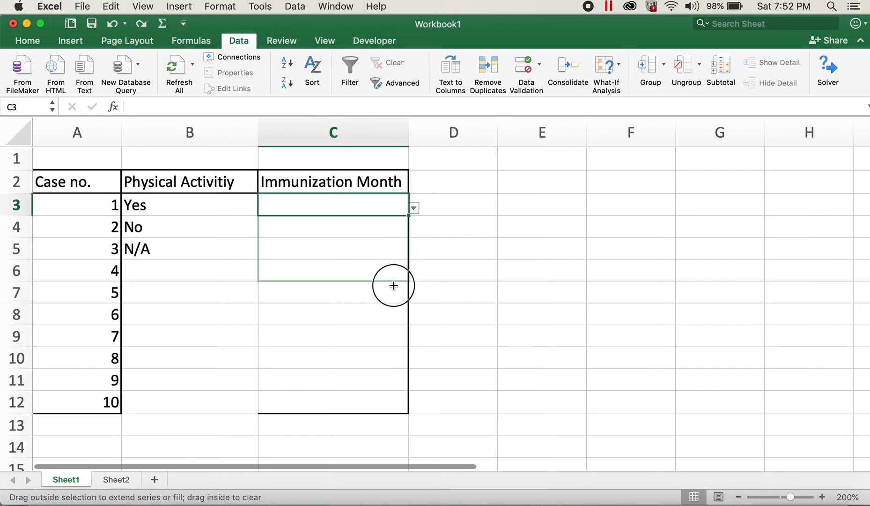
pyautogui.moveTo(394, 285); pyautogui.dragTo(383, 379)
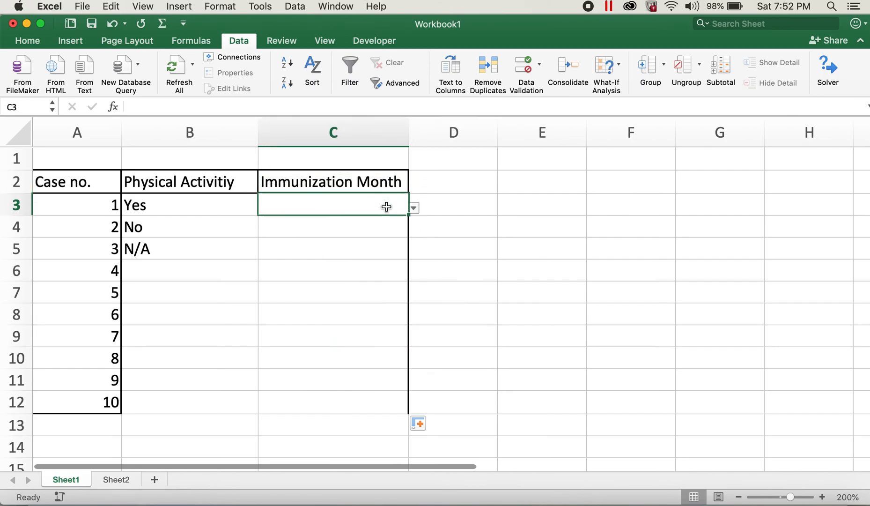
pyautogui.click(414, 207)
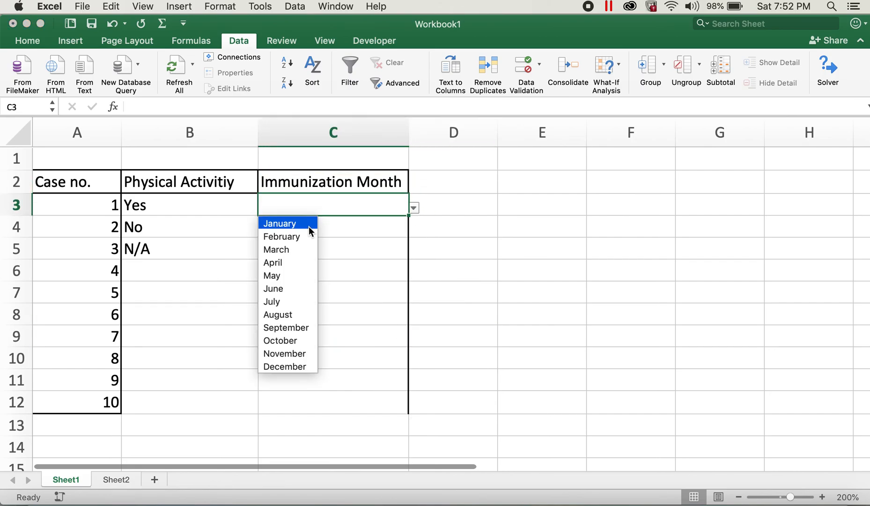
pyautogui.click(280, 223)
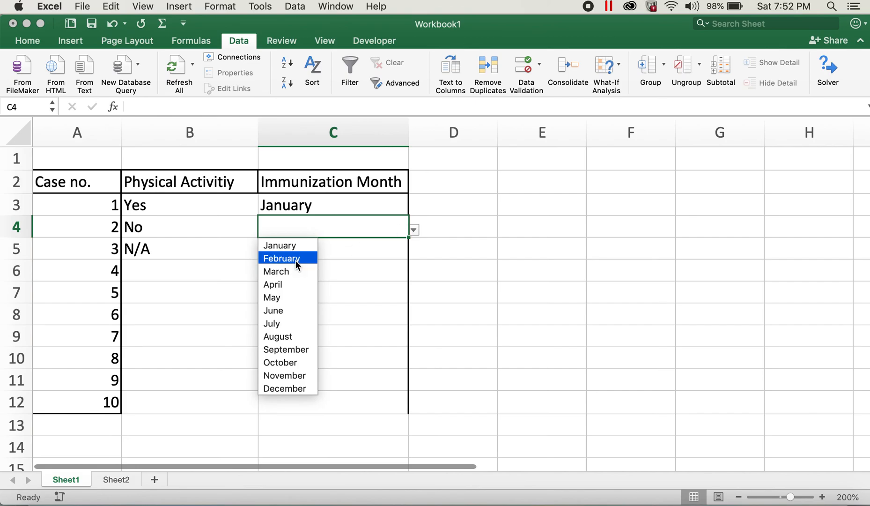
pyautogui.click(282, 258)
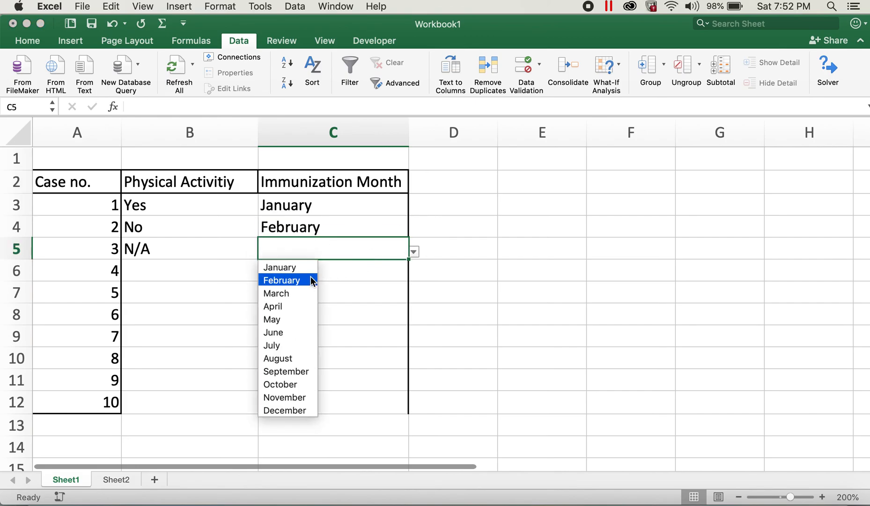
pyautogui.click(275, 293)
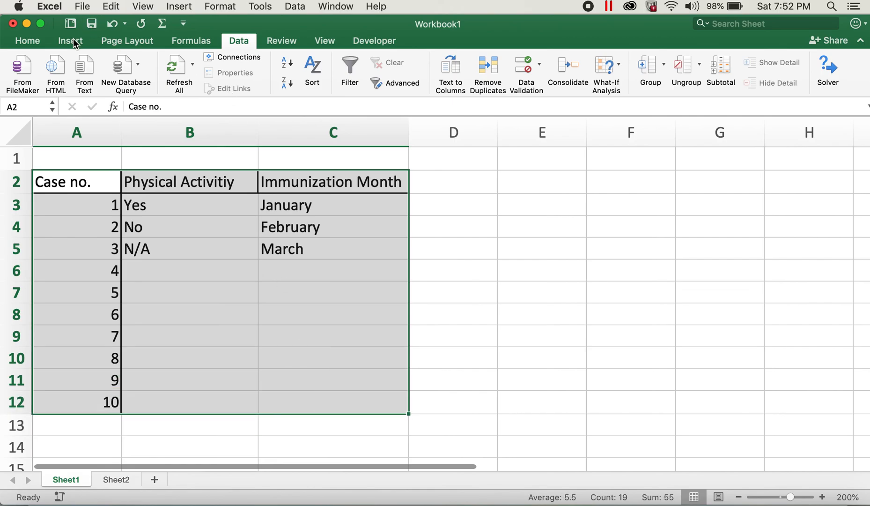
pyautogui.click(69, 41)
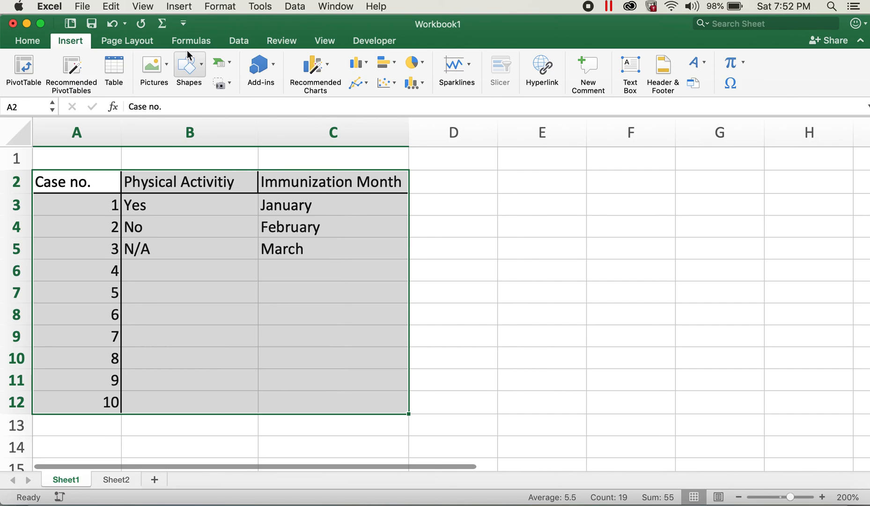
pyautogui.click(27, 41)
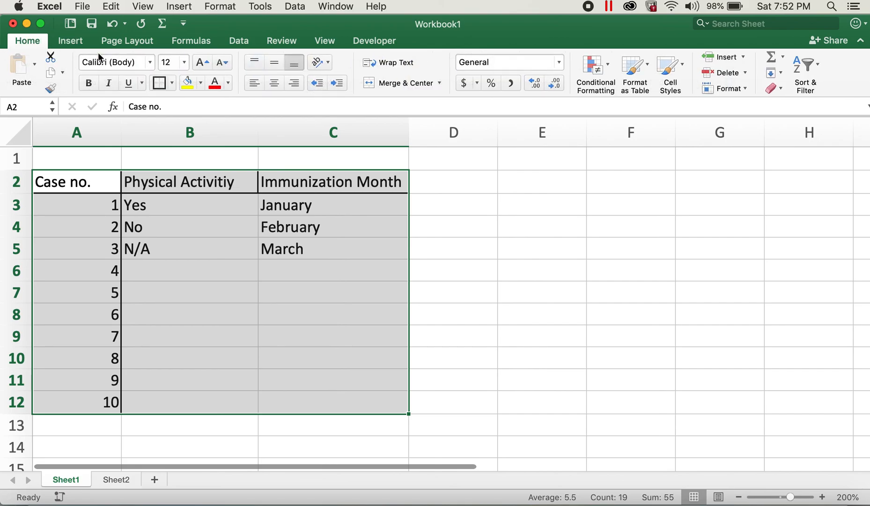
pyautogui.moveTo(319, 81)
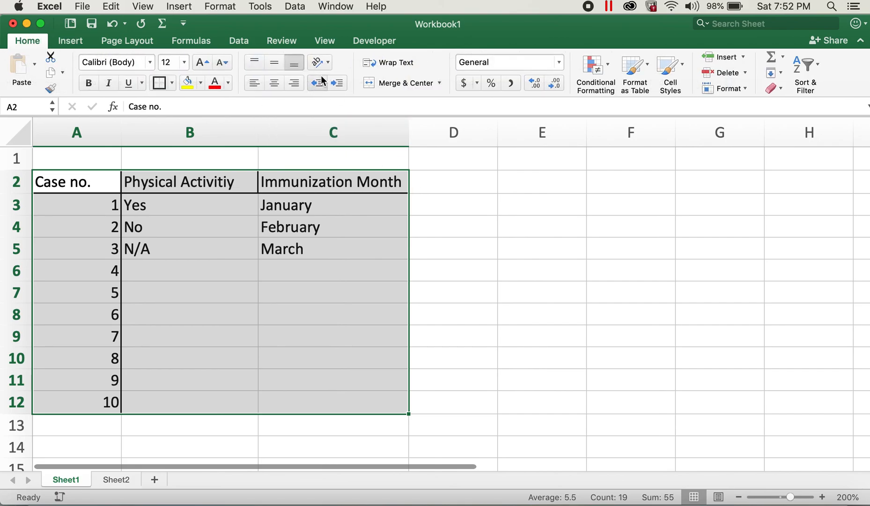
pyautogui.click(631, 291)
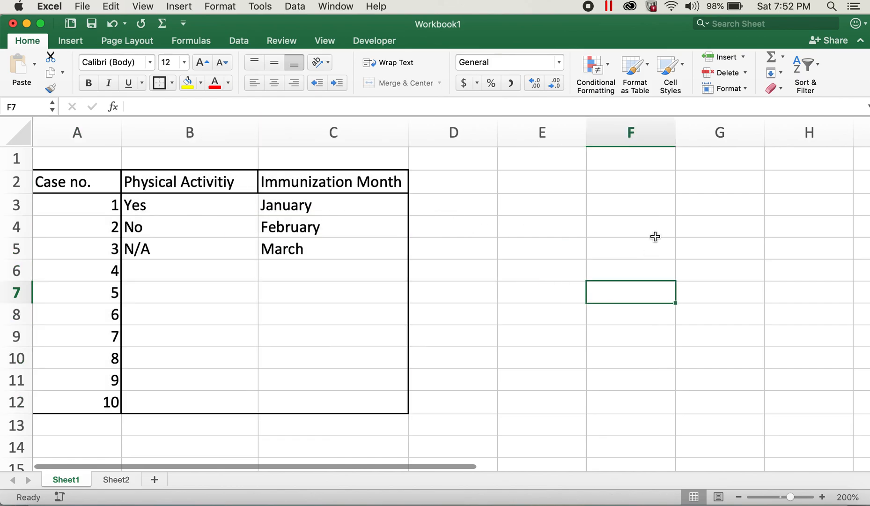